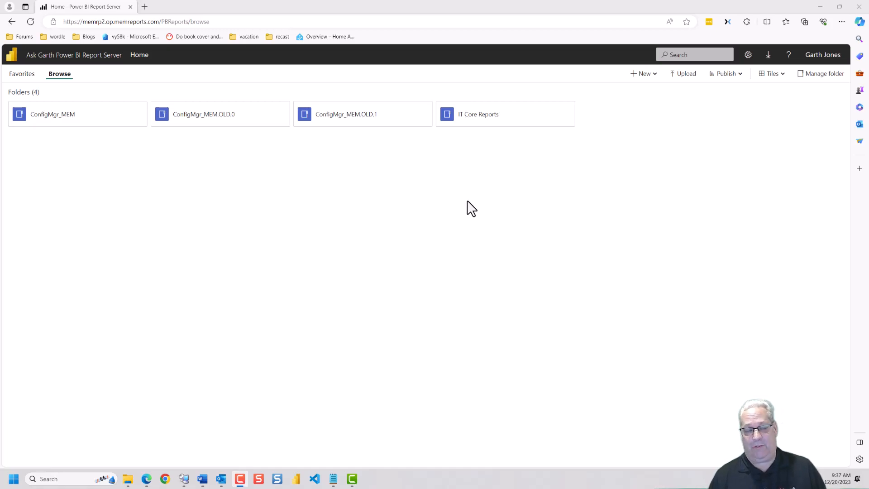
pyautogui.moveTo(49, 122)
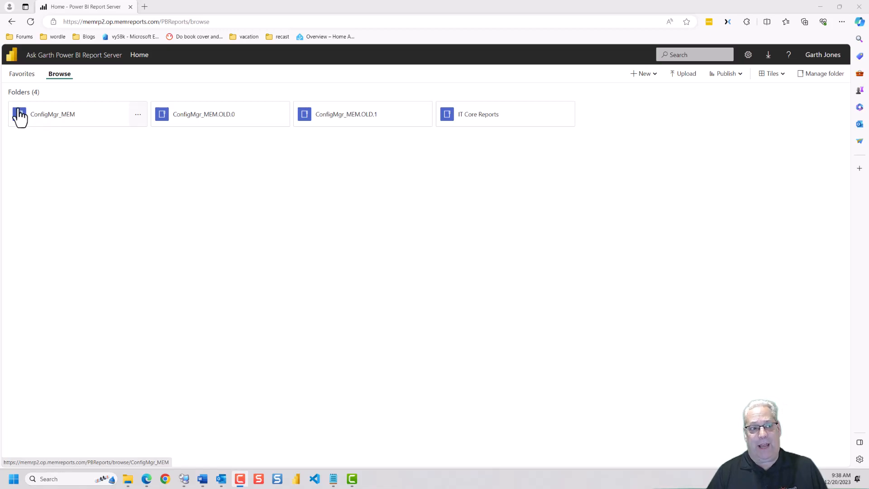
pyautogui.moveTo(478, 122)
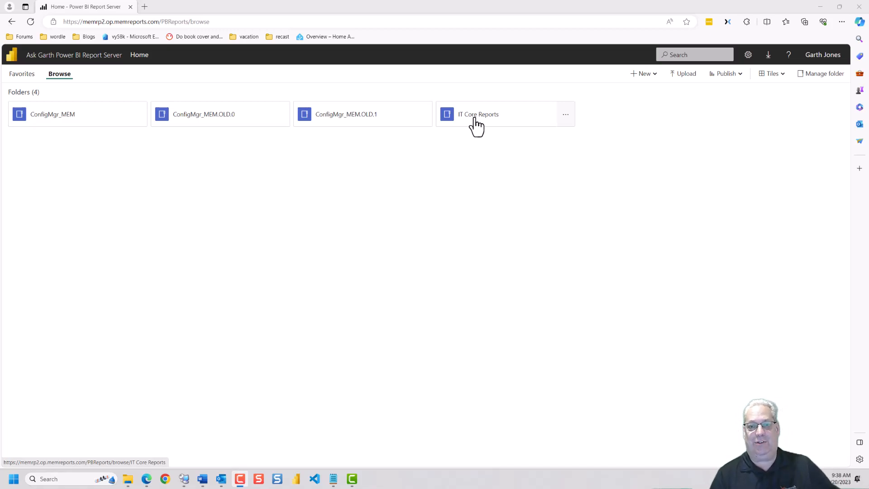
pyautogui.moveTo(42, 121)
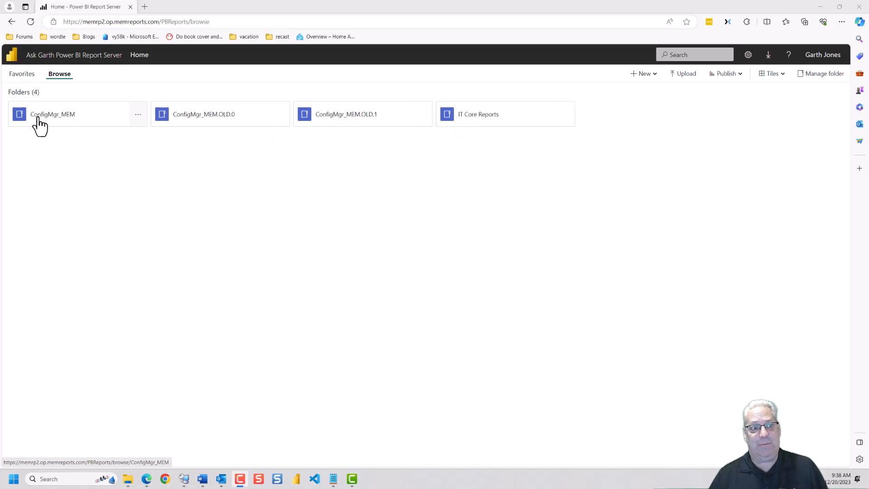
# Step: Navigate into ConfigMgr_MEM and then its 1 - Core IT Reports folder
pyautogui.click(52, 114)
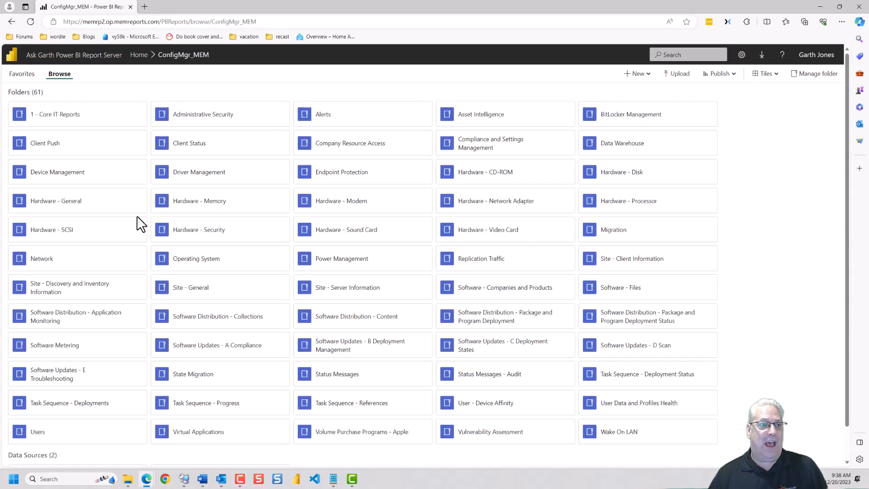
pyautogui.click(55, 114)
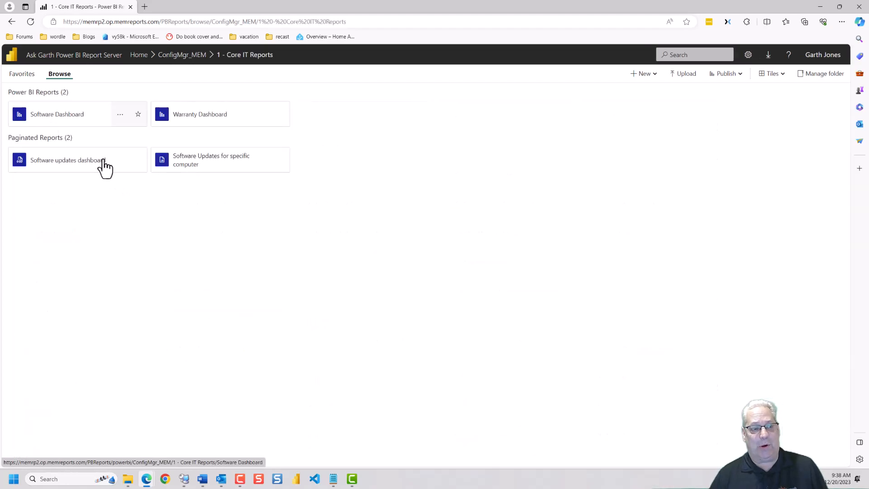
pyautogui.moveTo(282, 118)
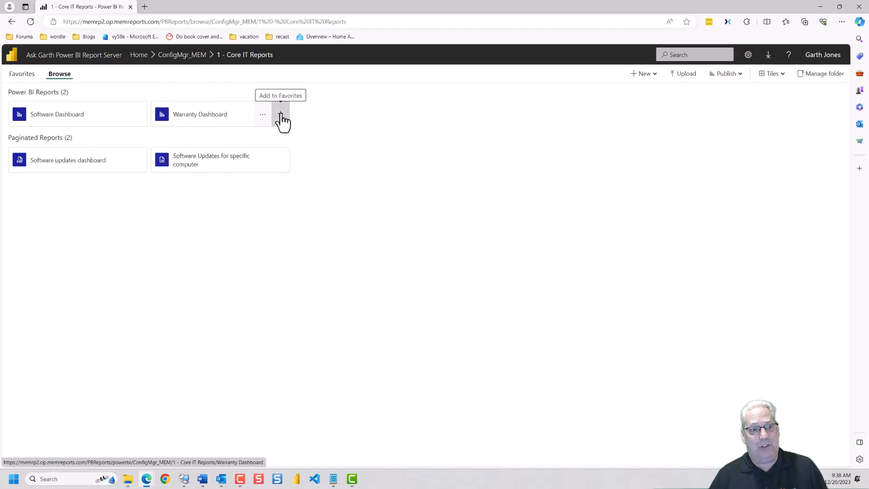
pyautogui.moveTo(100, 171)
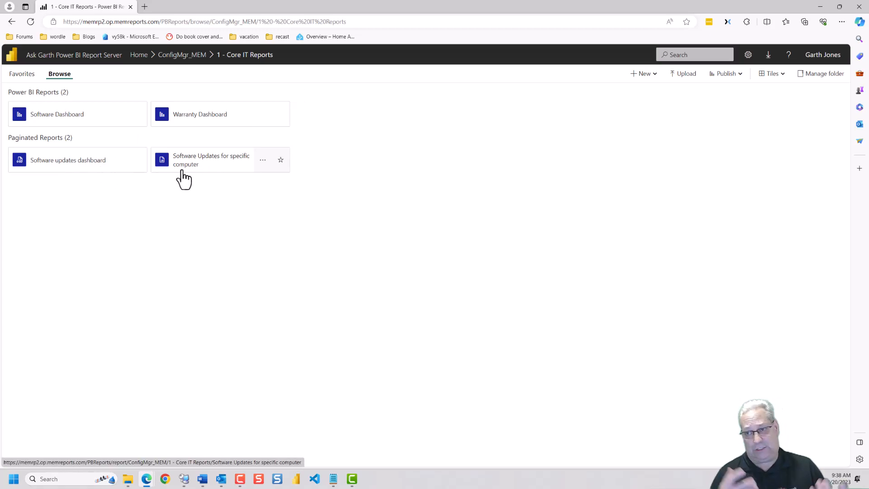
pyautogui.moveTo(601, 115)
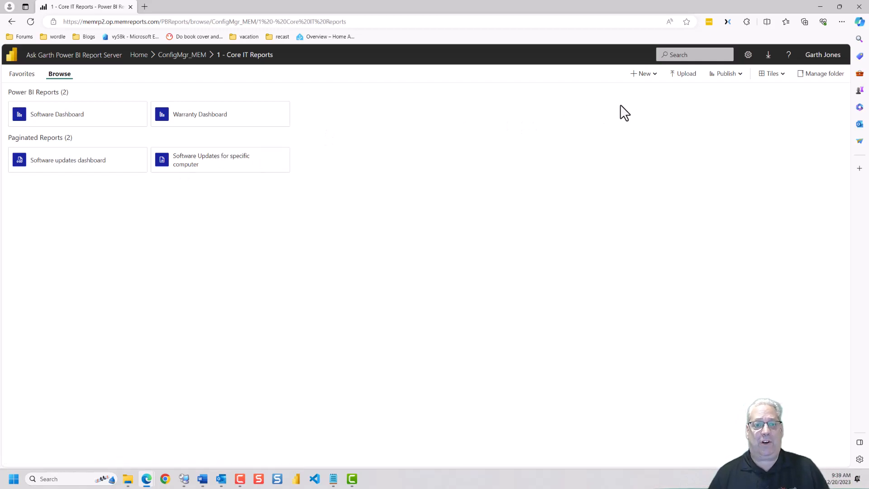
# Step: Upload PBRS Simple File from the Desktop into the 1 - Core IT Reports folder
pyautogui.click(685, 73)
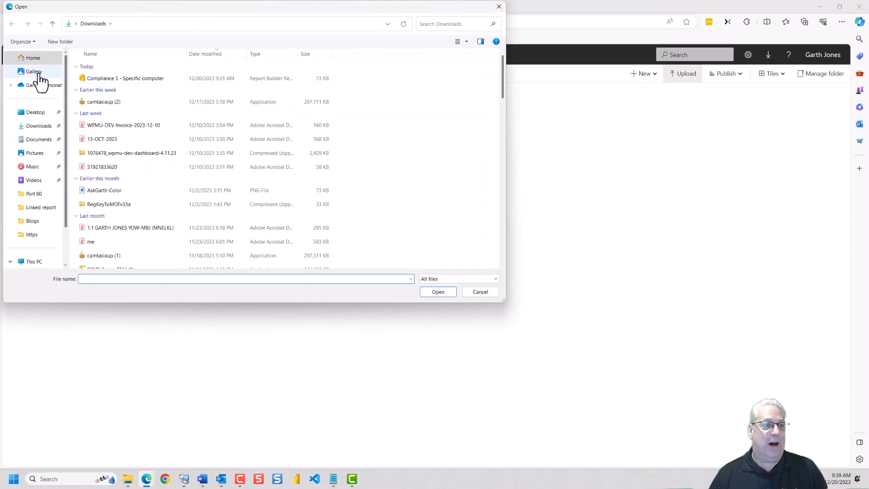
pyautogui.click(32, 58)
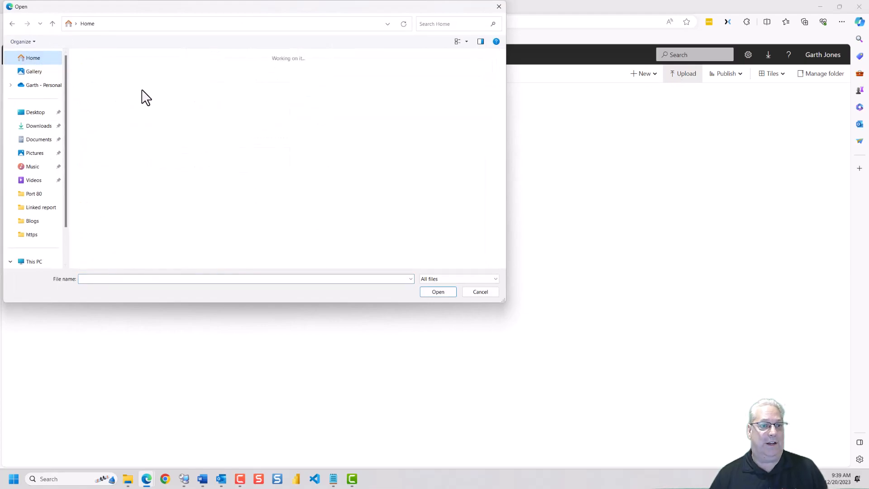
pyautogui.click(35, 112)
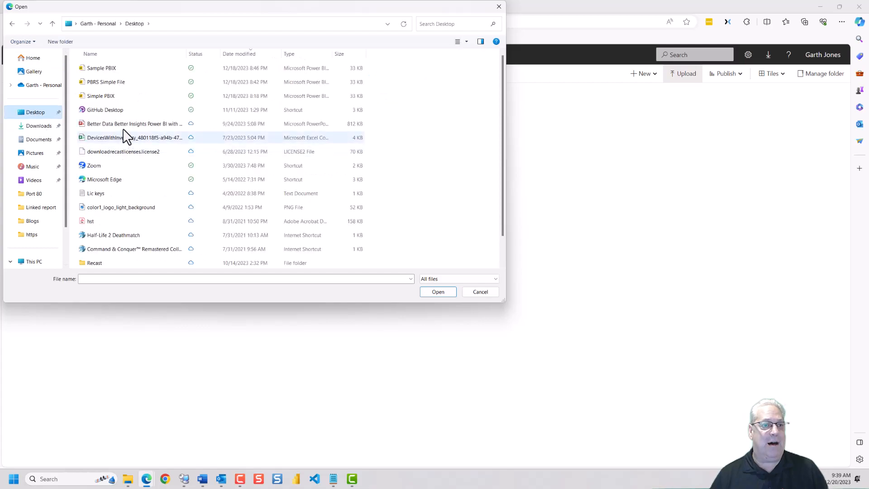
pyautogui.click(106, 81)
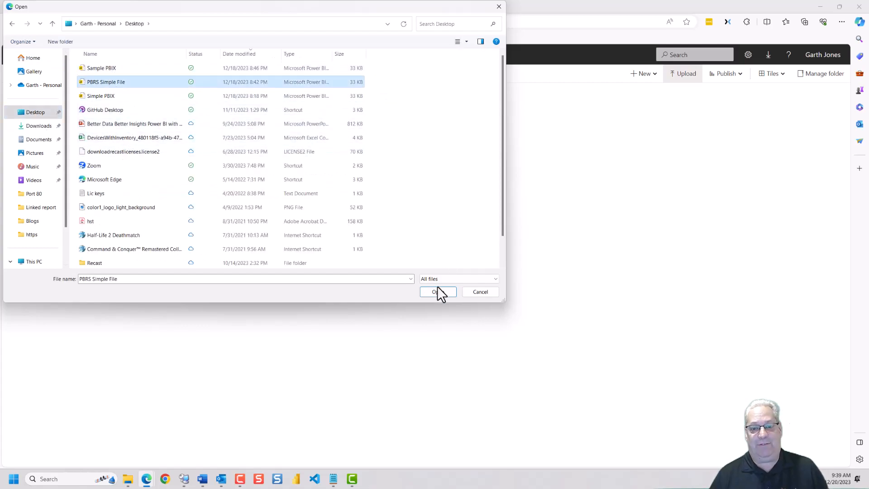
pyautogui.click(437, 292)
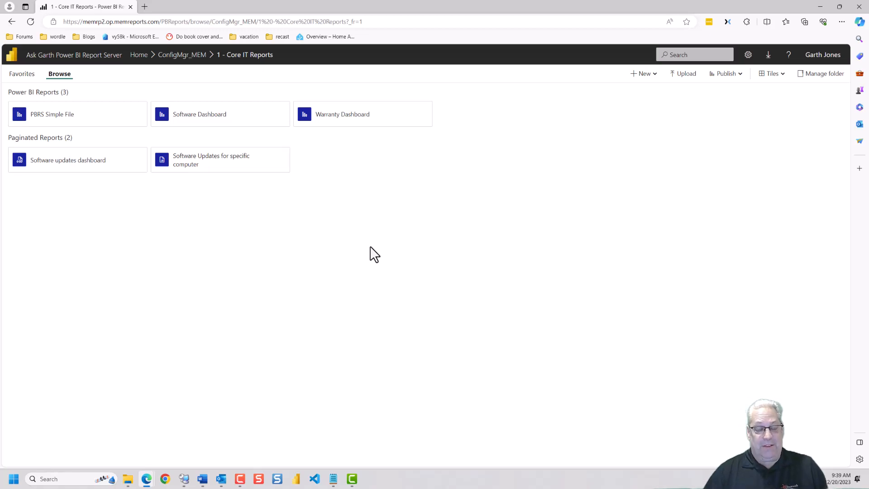
pyautogui.moveTo(404, 279)
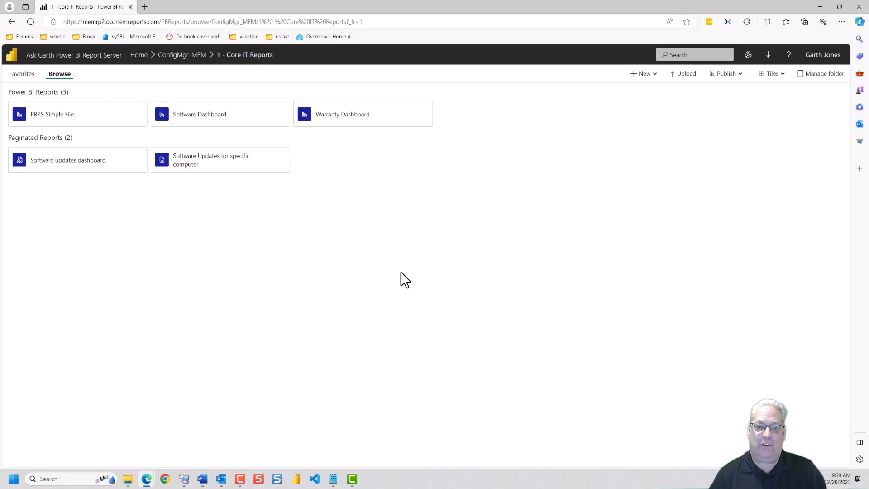
pyautogui.moveTo(398, 278)
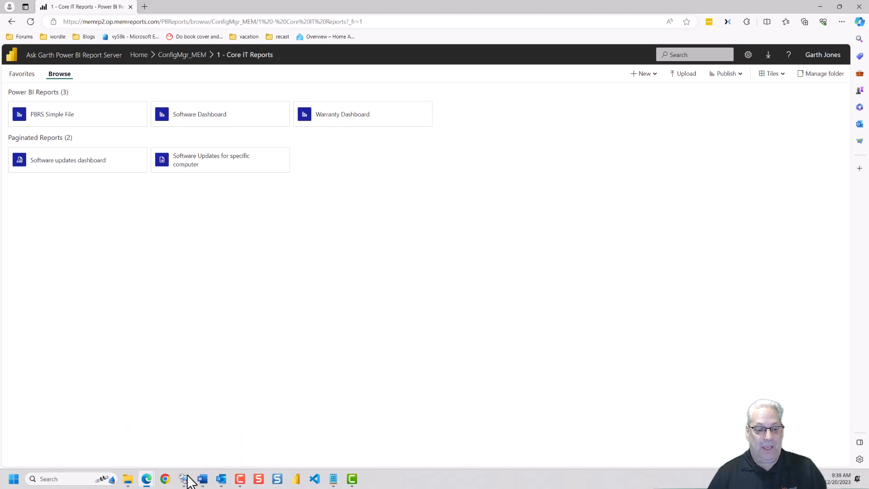
# Step: In the remote Configuration Manager session, show Power BI Reports and select PBRS Simple File
pyautogui.click(183, 478)
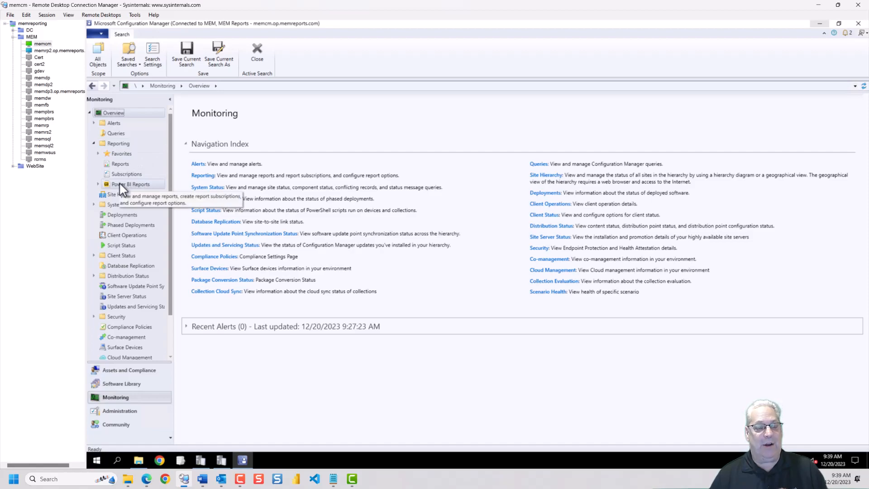
pyautogui.click(132, 183)
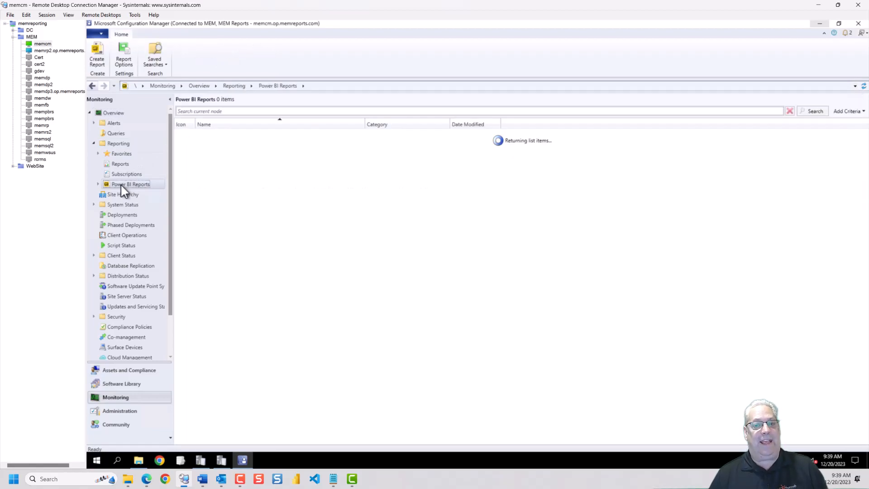
pyautogui.moveTo(246, 199)
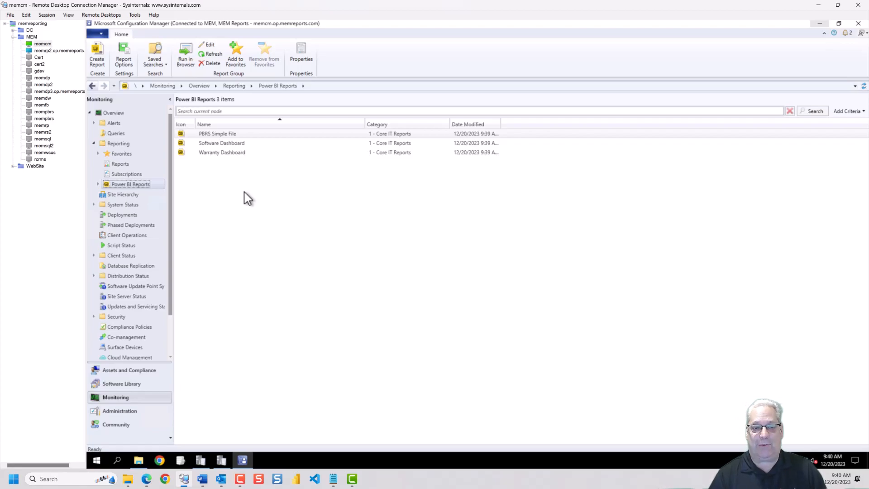
pyautogui.click(217, 134)
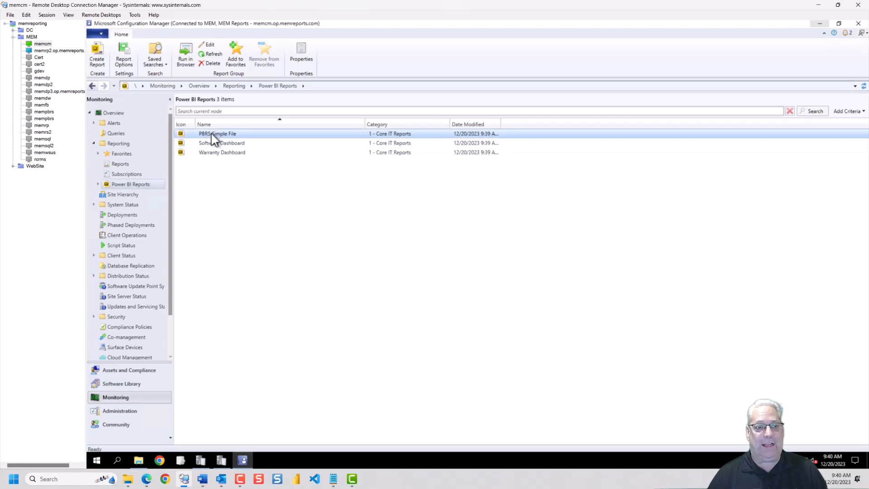
# Step: Run PBRS Simple File in a browser from its context menu
pyautogui.rightClick(218, 134)
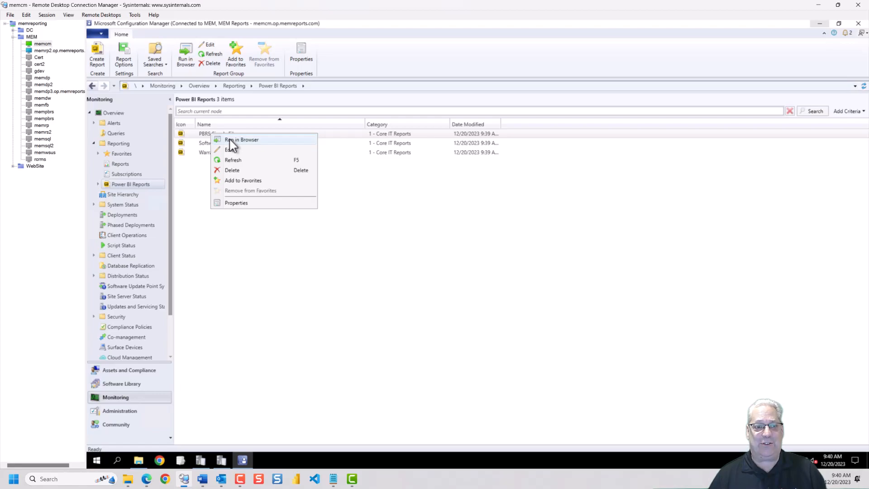
pyautogui.click(284, 171)
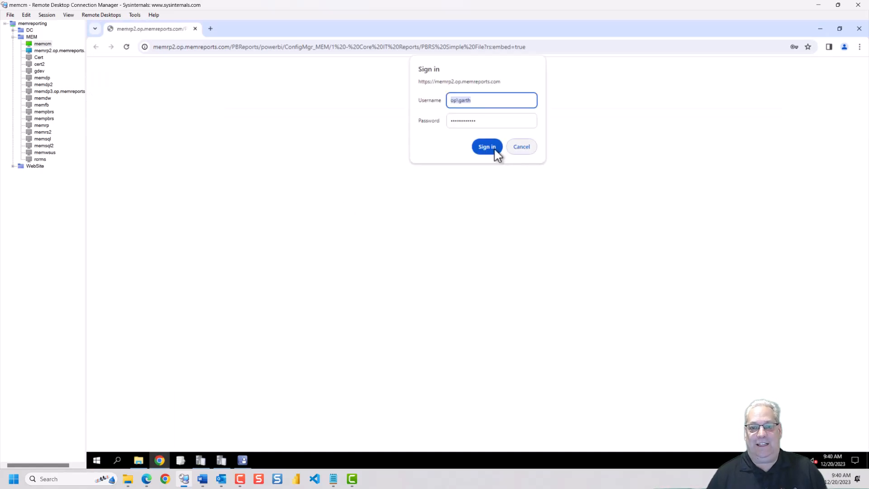
pyautogui.click(486, 147)
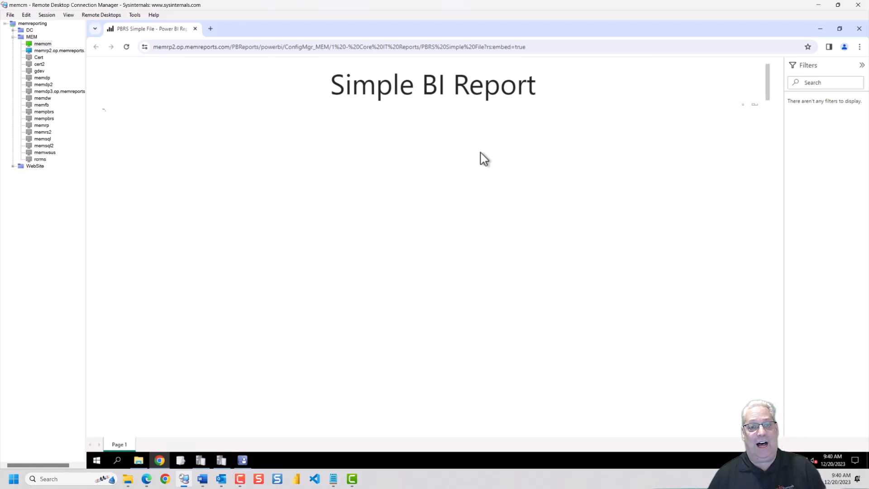
pyautogui.moveTo(253, 157)
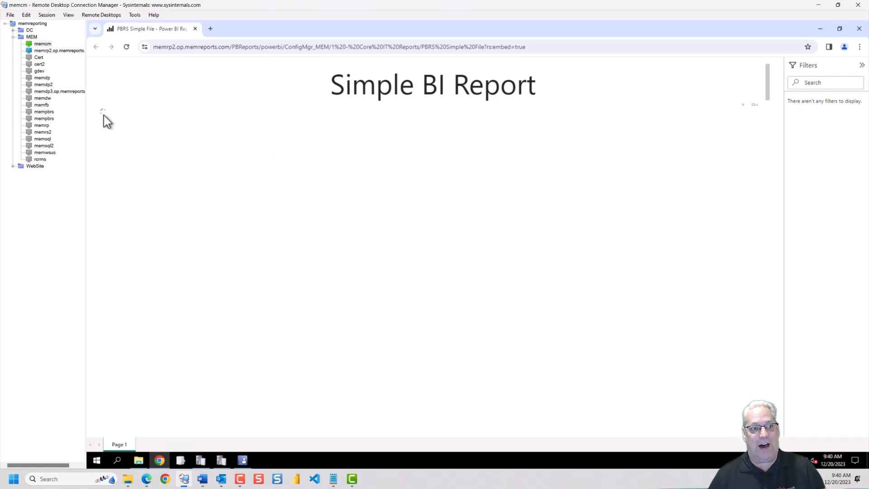
pyautogui.moveTo(104, 115)
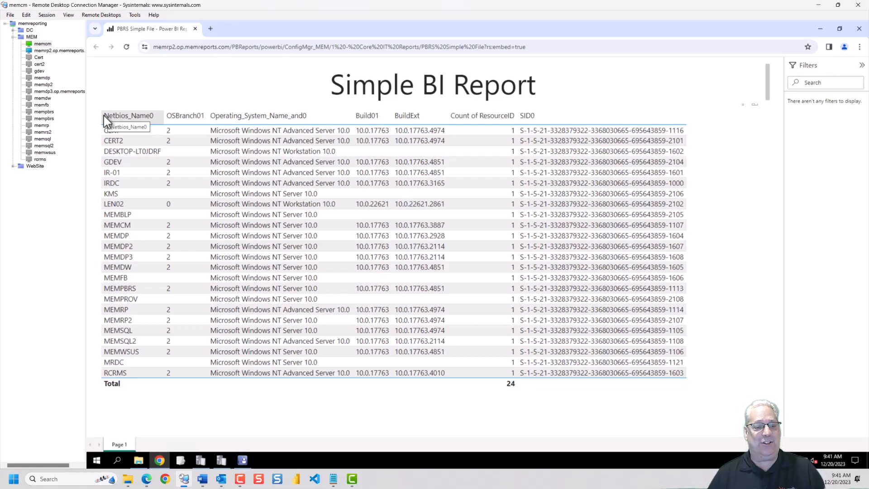
pyautogui.moveTo(140, 107)
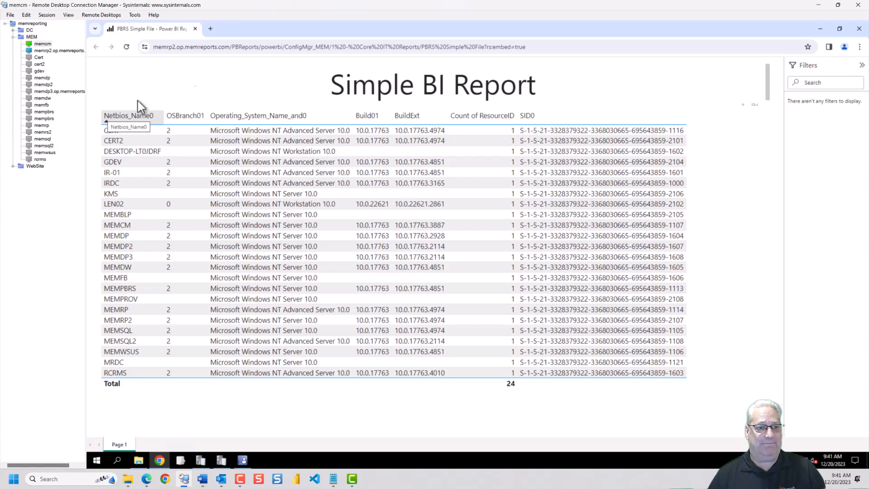